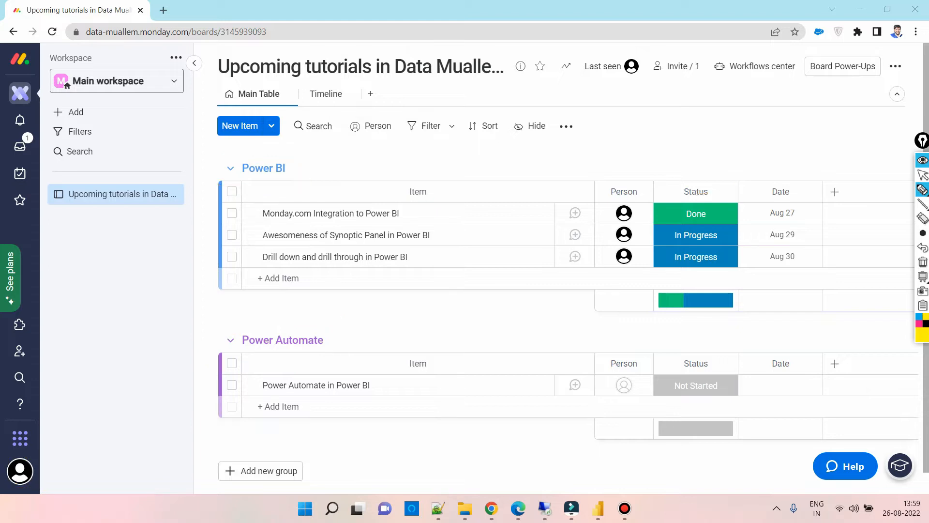
# Copy the personal API token from the monday.com admin API settings.
pyautogui.click(19, 470)
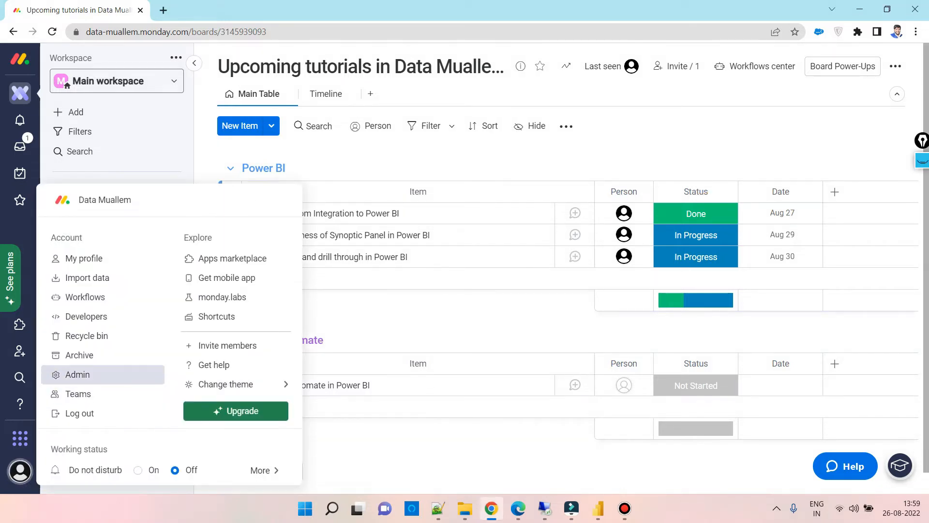
pyautogui.moveTo(78, 375)
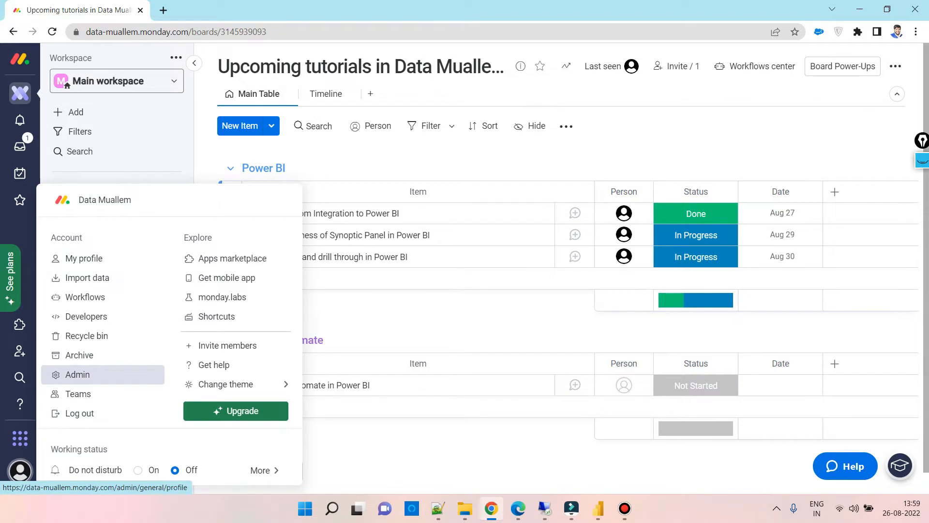
pyautogui.click(78, 375)
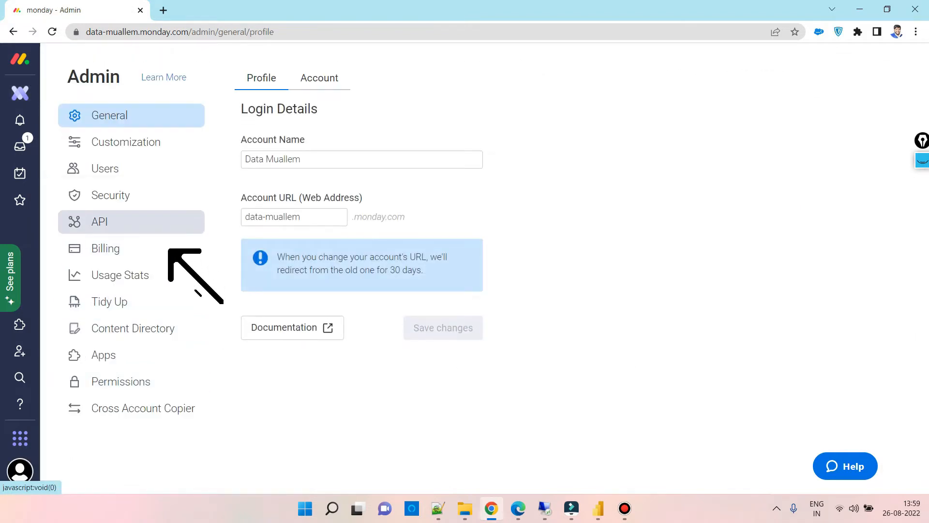
pyautogui.click(99, 221)
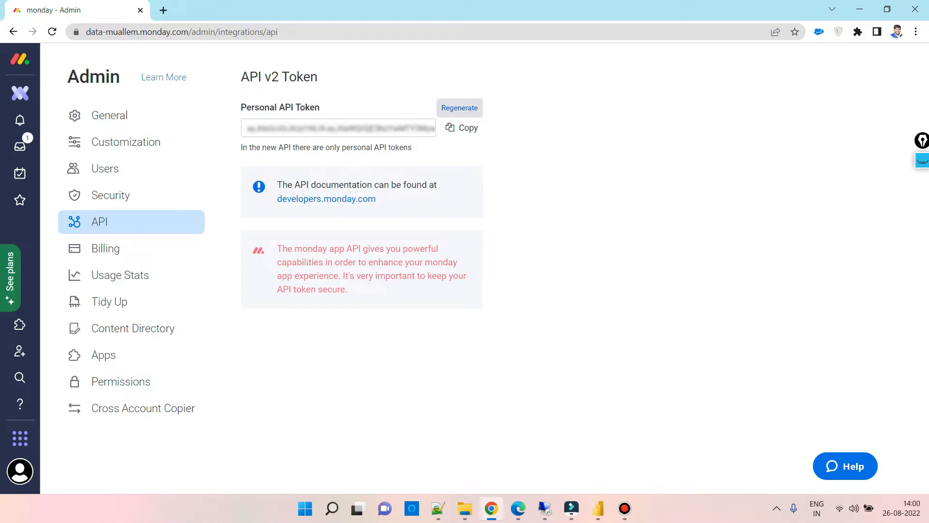
pyautogui.click(463, 127)
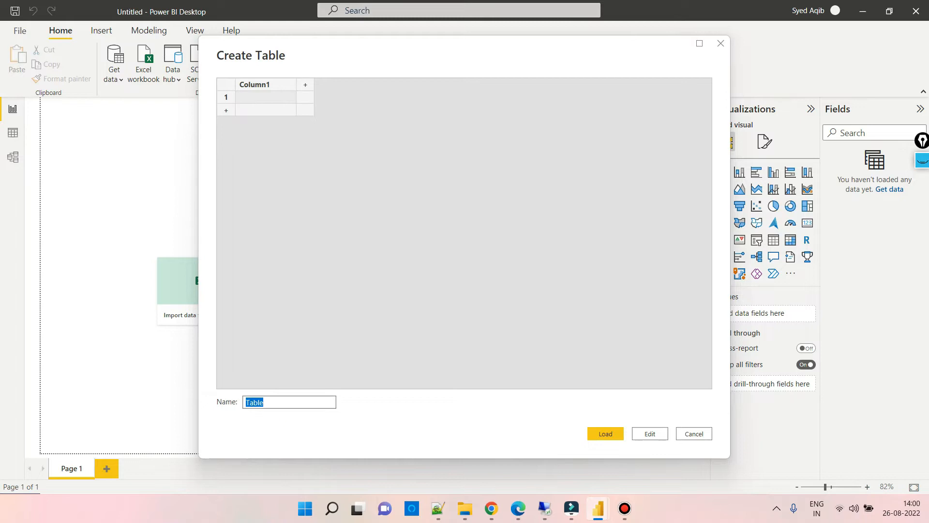
# Name the new empty table MondayBoard and edit it in Power Query Editor.
pyautogui.write('Monday')
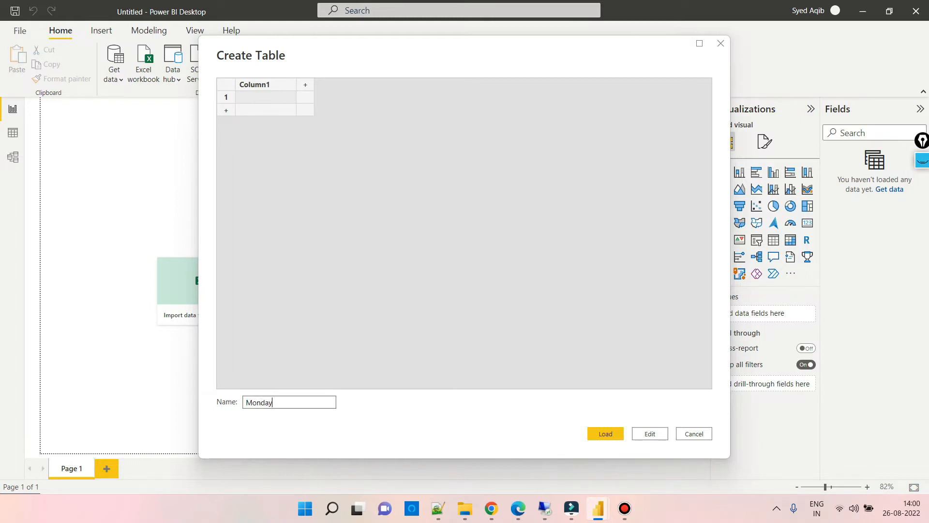
pyautogui.write('Board')
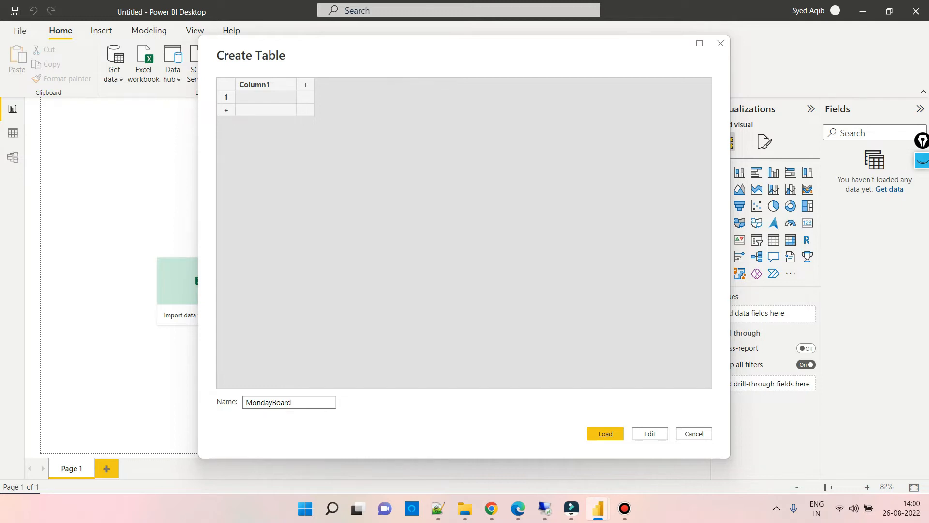
pyautogui.click(693, 433)
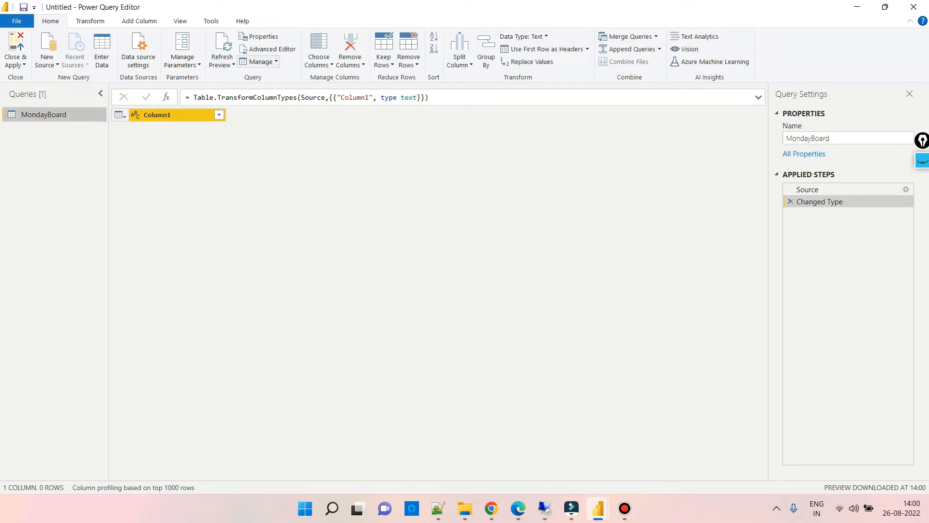
pyautogui.moveTo(272, 49)
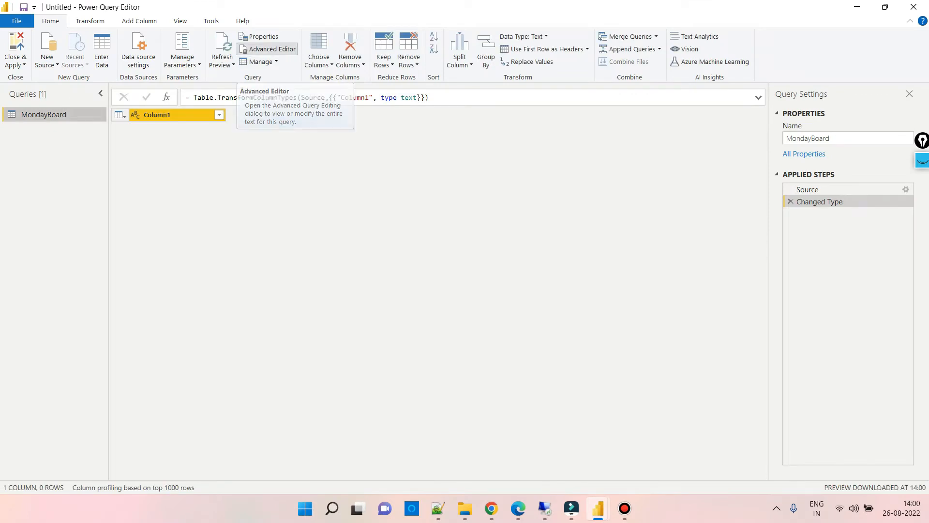
pyautogui.click(271, 49)
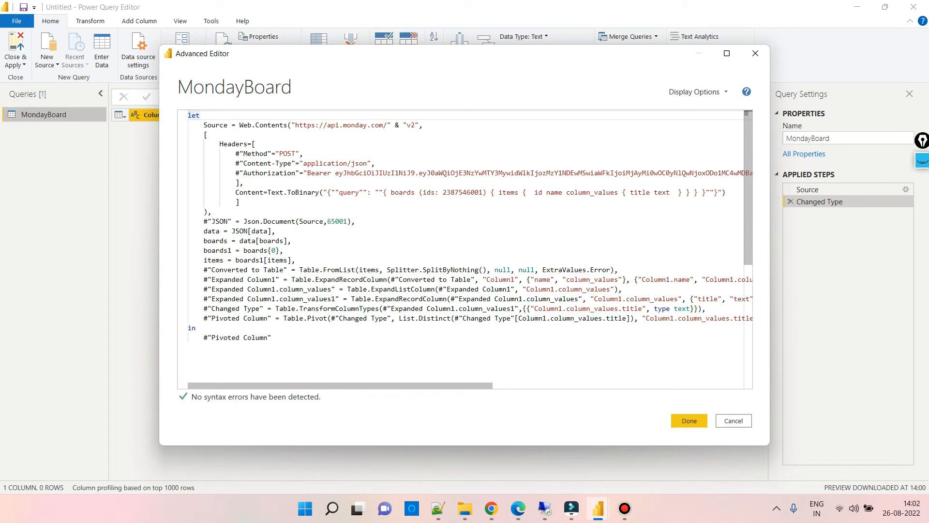
pyautogui.moveTo(253, 125); pyautogui.dragTo(423, 125)
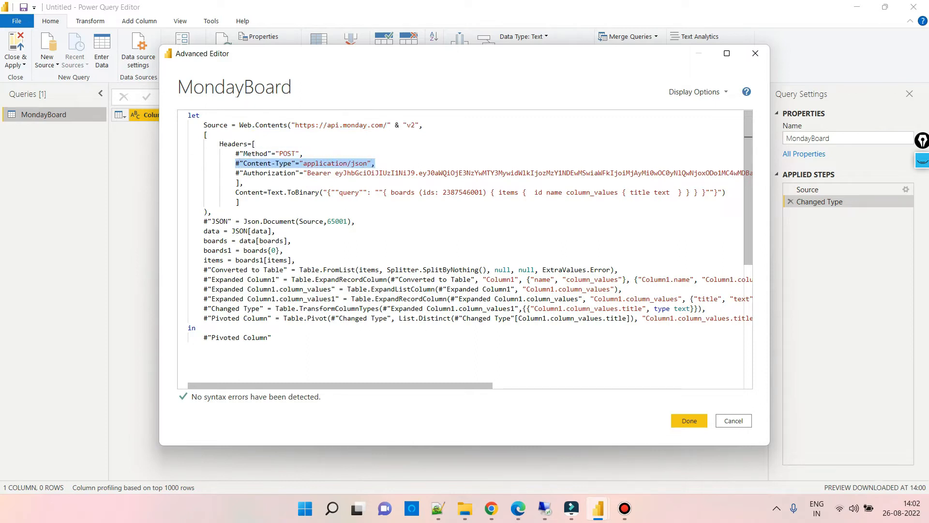
pyautogui.click(413, 172)
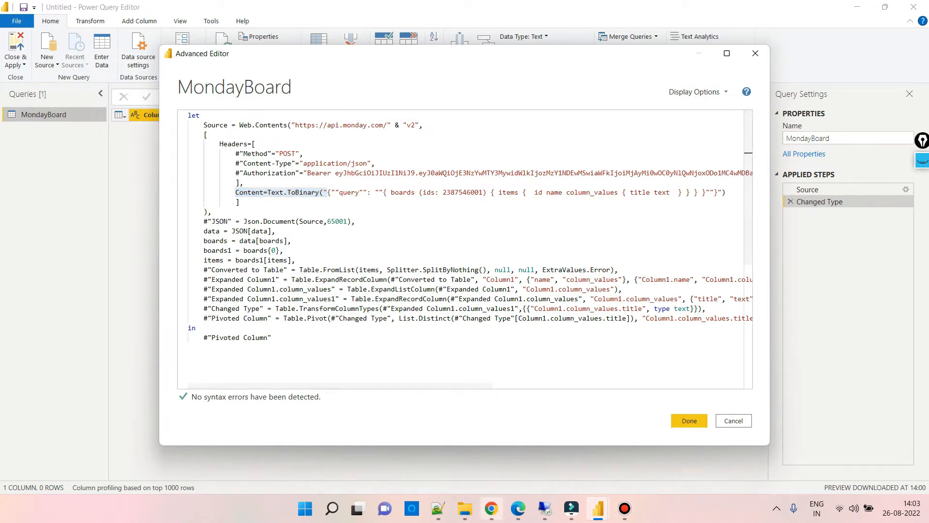
pyautogui.click(490, 509)
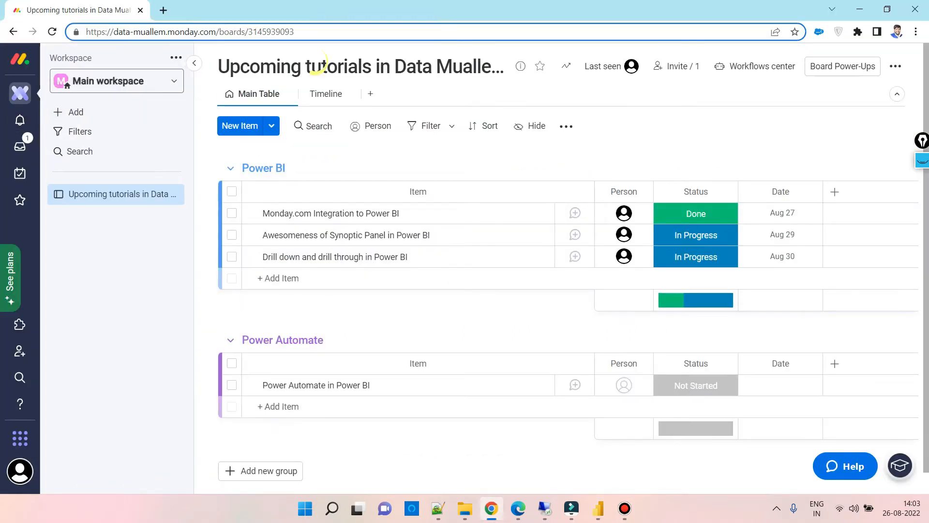
pyautogui.doubleClick(271, 32)
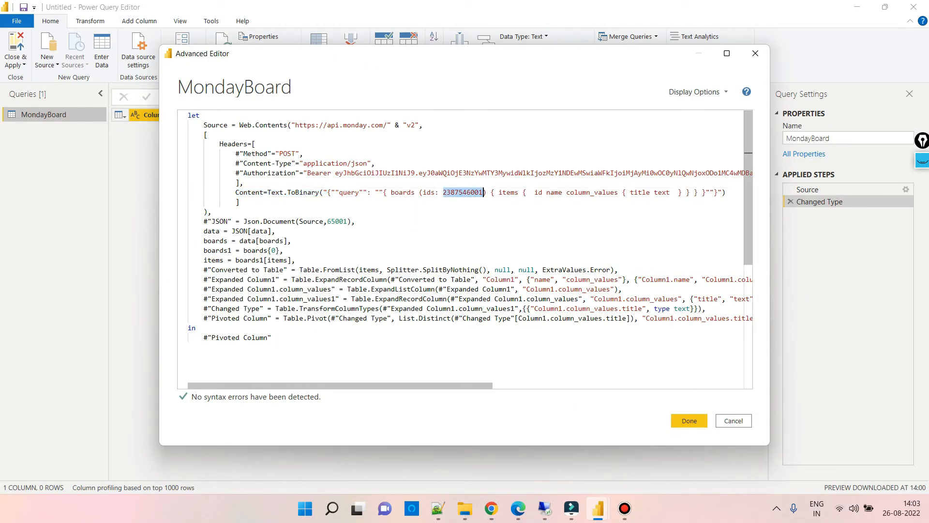
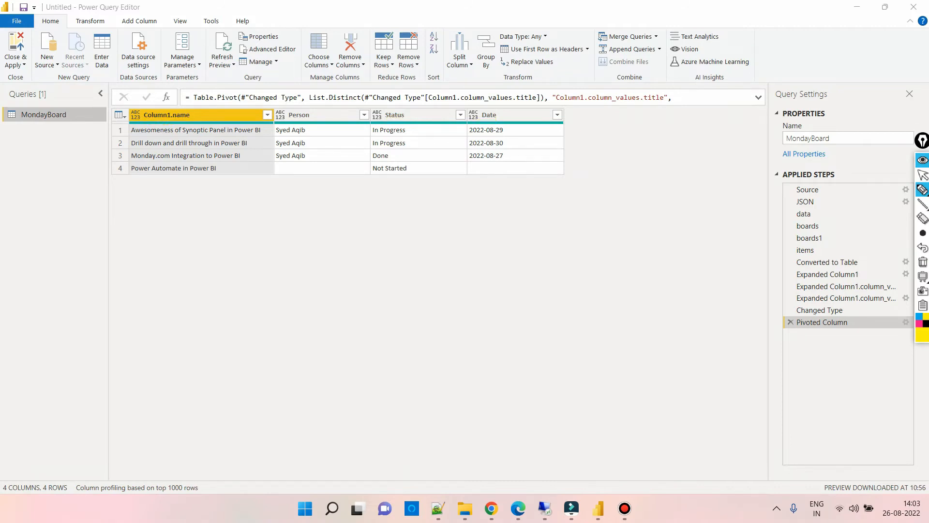
# Rename Column1.name to Name and apply the query to load MondayBoard into the report.
pyautogui.doubleClick(166, 114)
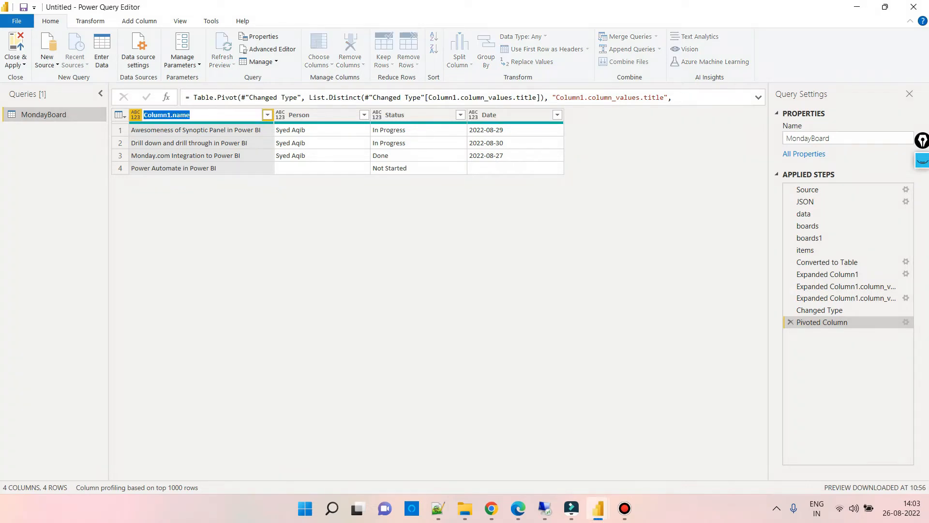
pyautogui.write('Name')
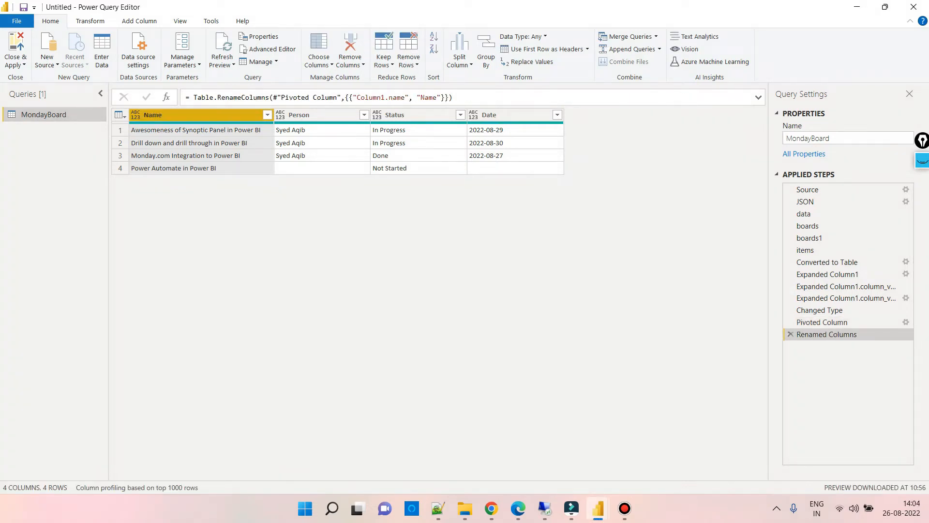
pyautogui.moveTo(14, 48)
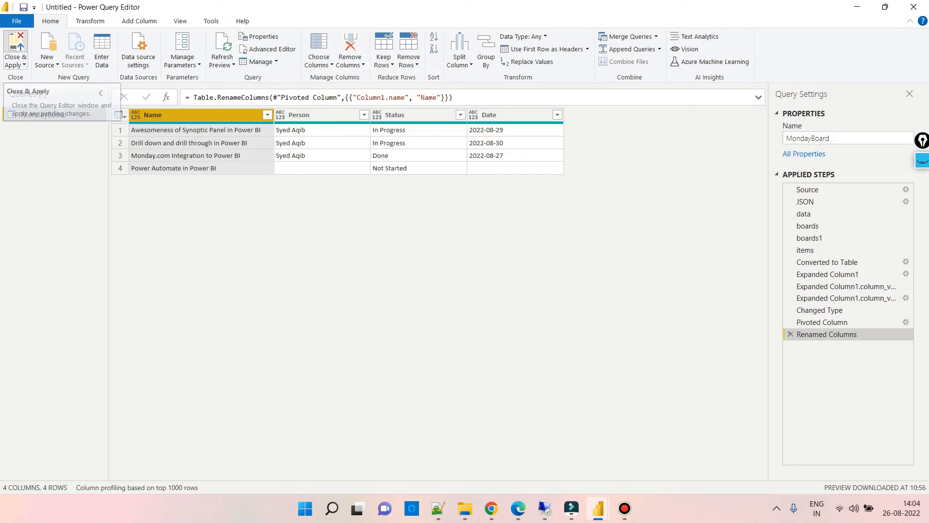
pyautogui.click(15, 46)
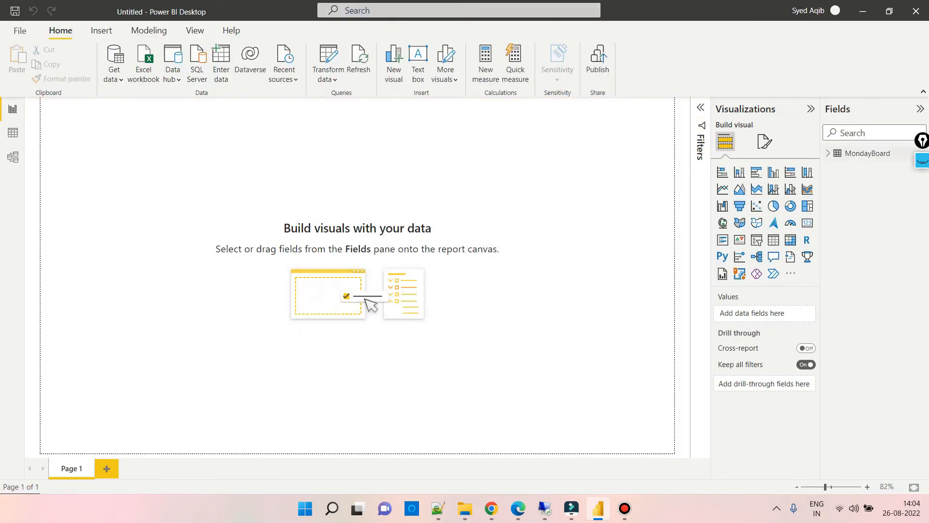
# Add a table visual with the Name field, position it, and start publishing the report.
pyautogui.click(847, 182)
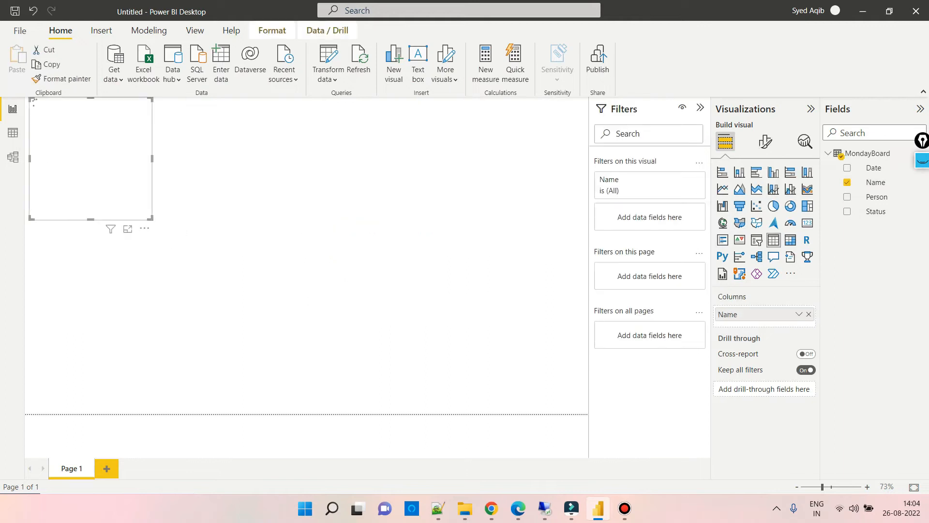
pyautogui.moveTo(90, 158); pyautogui.dragTo(110, 304)
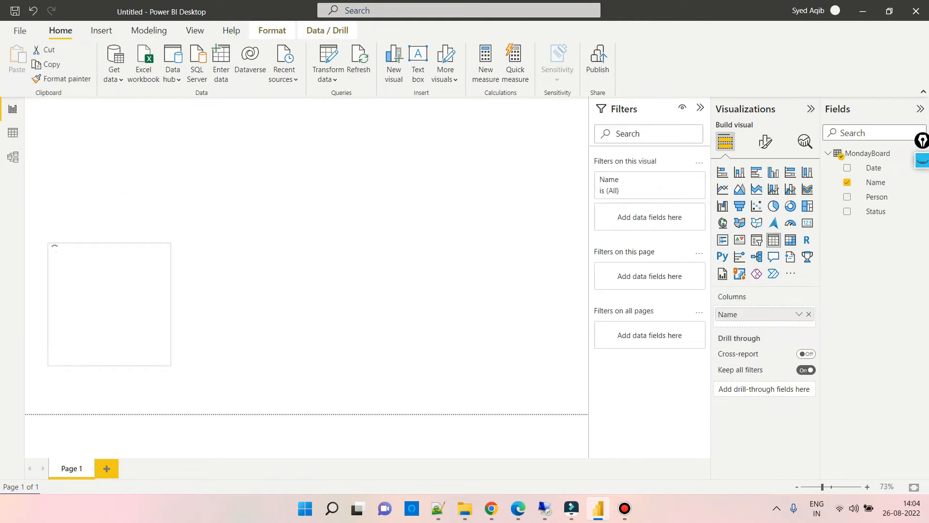
pyautogui.moveTo(171, 304); pyautogui.dragTo(520, 307)
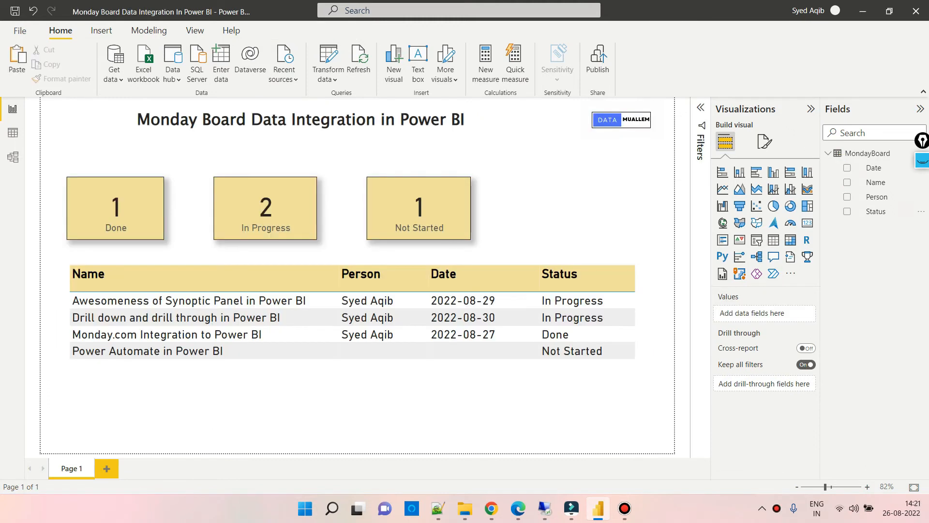
pyautogui.click(621, 120)
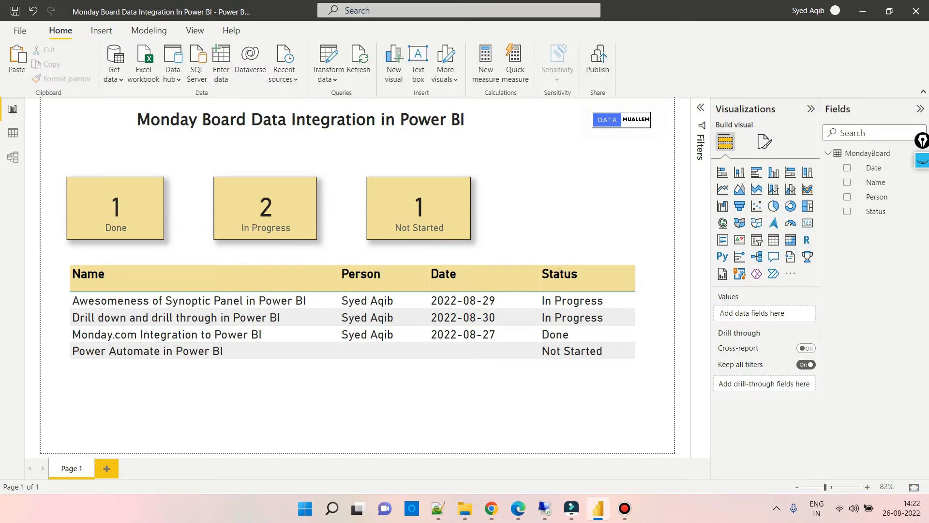
pyautogui.click(597, 56)
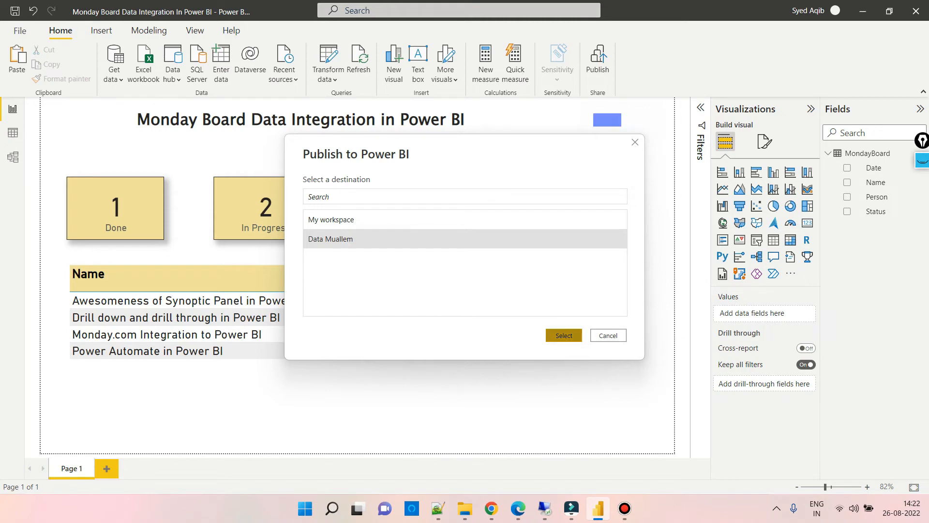
# Publish to the Data Muallem workspace and open the published report online.
pyautogui.click(564, 335)
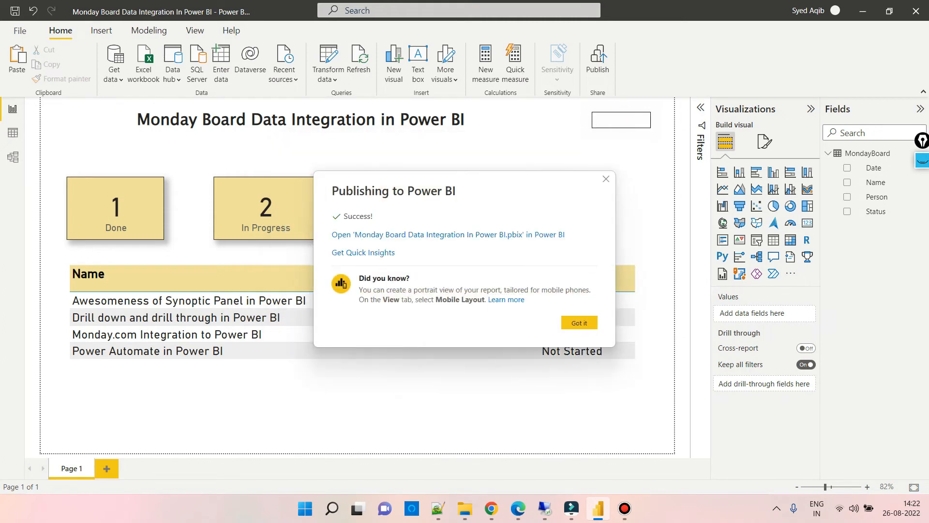
pyautogui.click(448, 234)
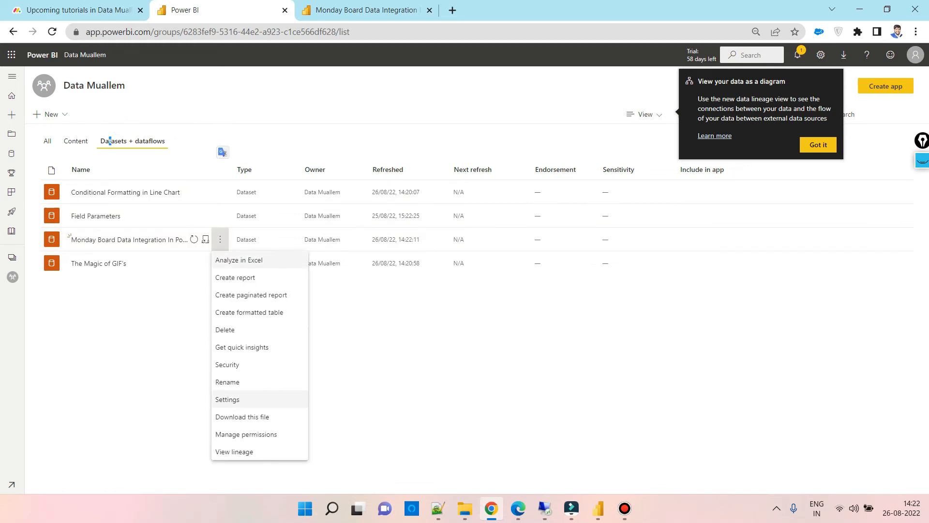
# Set the dataset's web source credentials to anonymous, privacy level None, skipping the connection test.
pyautogui.click(228, 399)
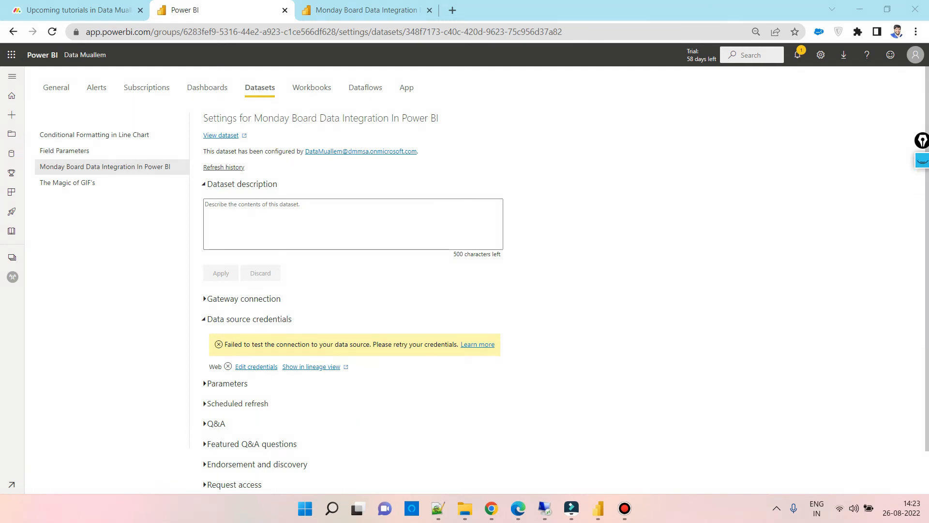
pyautogui.click(255, 366)
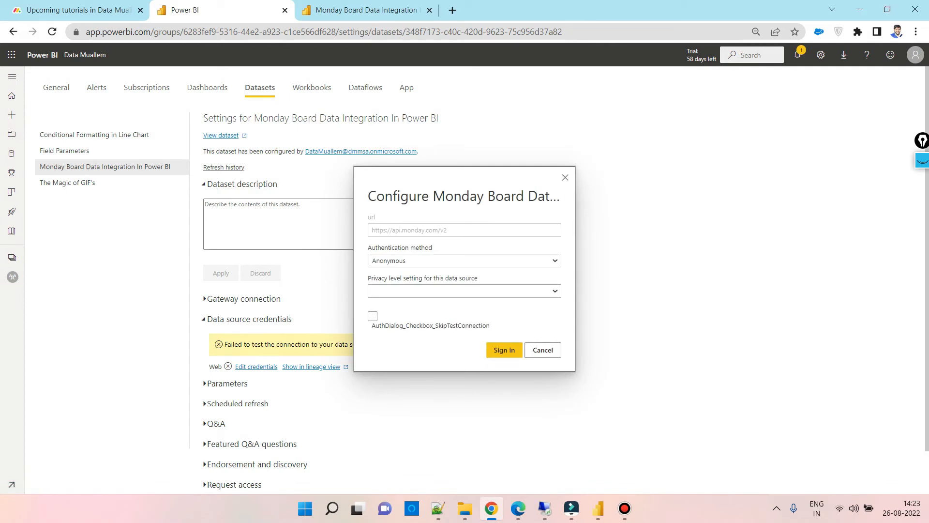
pyautogui.click(465, 261)
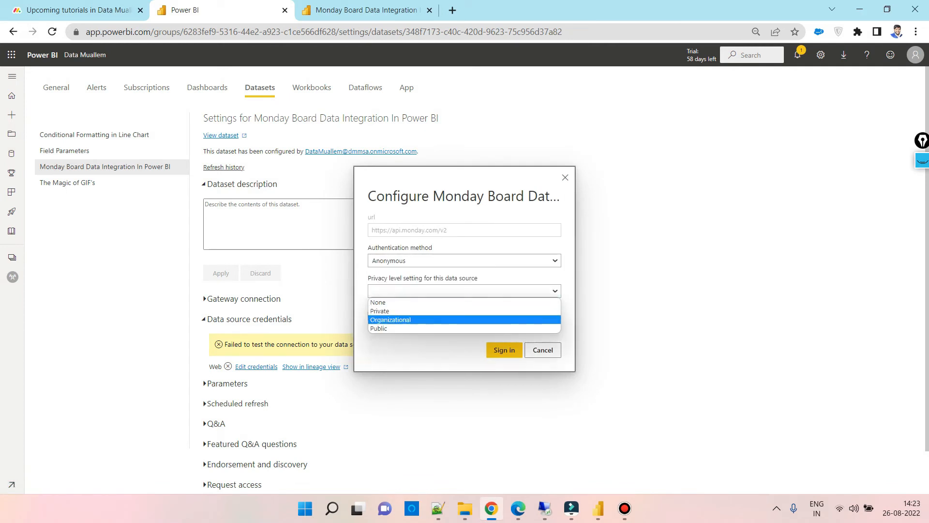
pyautogui.click(377, 302)
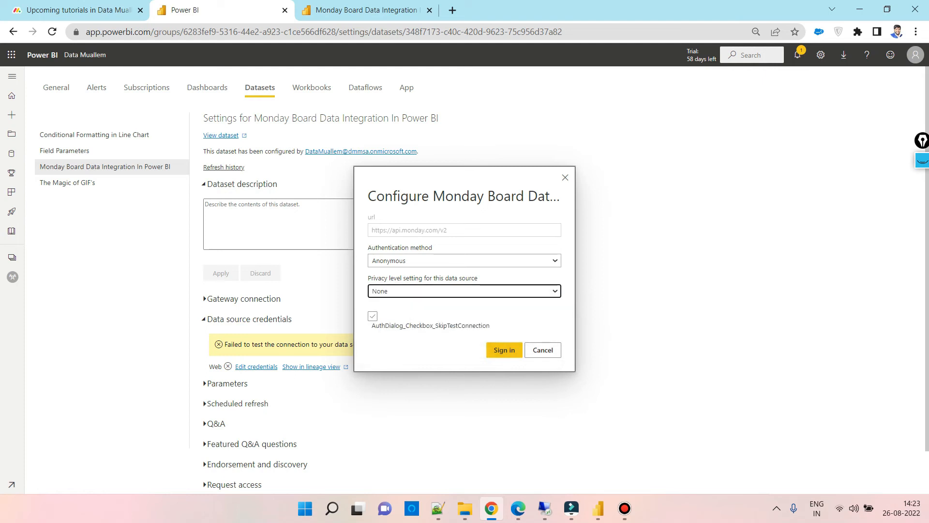
pyautogui.click(372, 316)
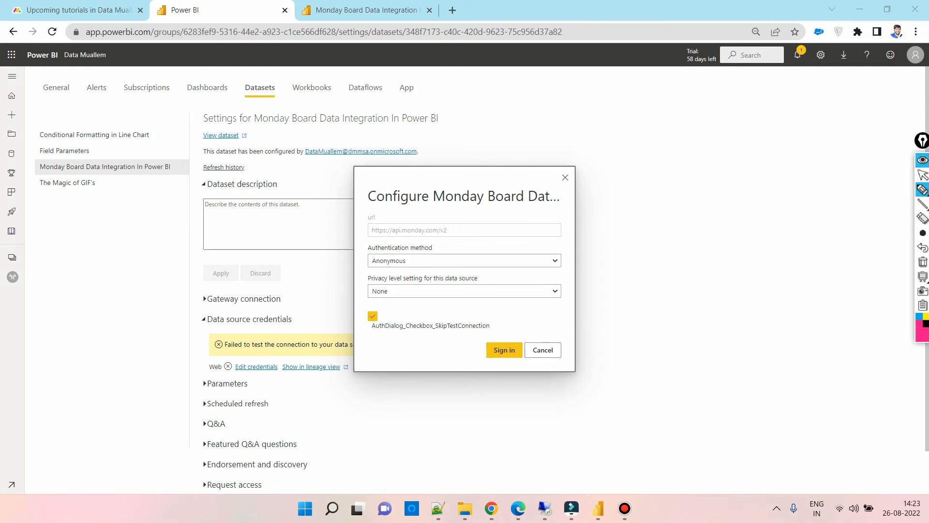
pyautogui.click(504, 350)
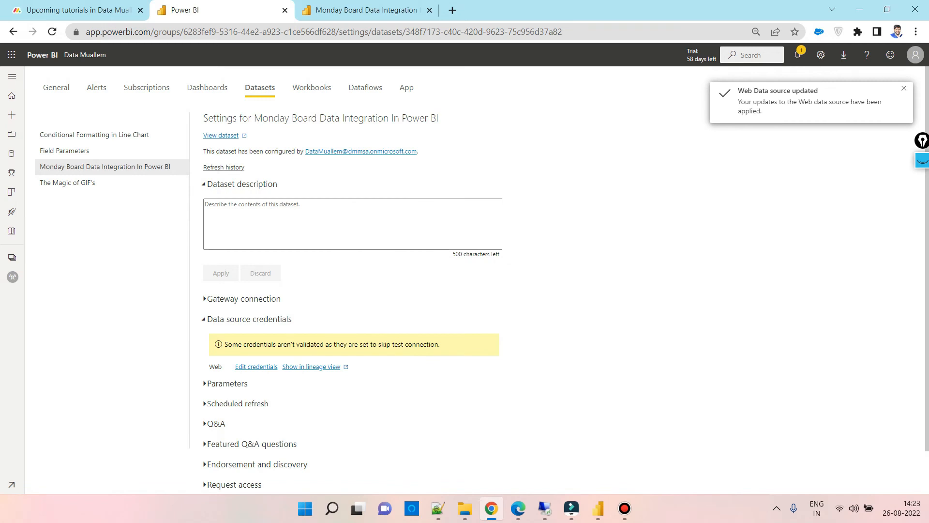
# Turn on scheduled refresh daily at 6:00 AM, apply it, and return to the workspace.
pyautogui.scroll(-3)
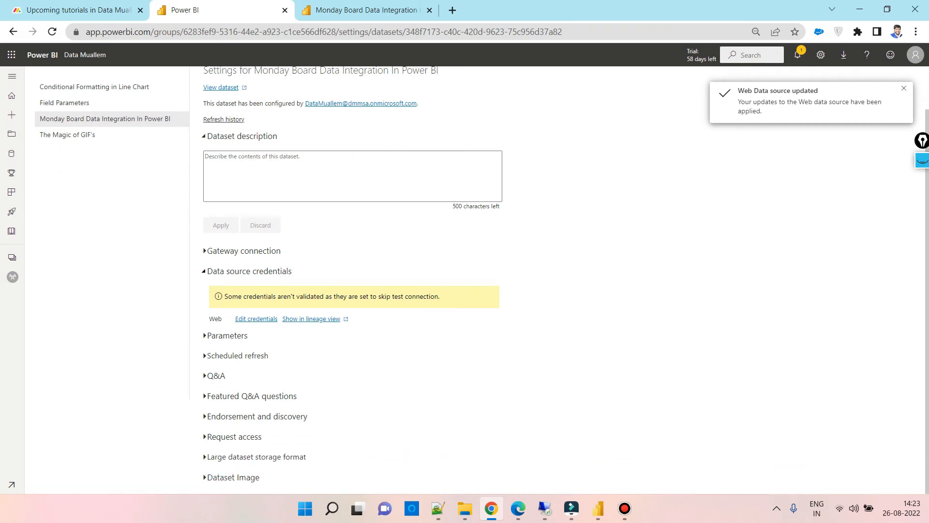
pyautogui.click(237, 356)
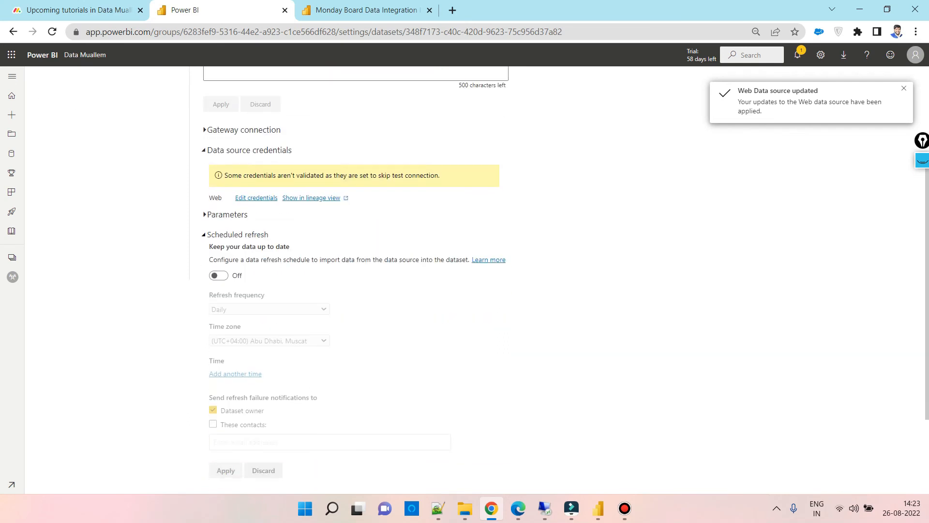
pyautogui.click(218, 275)
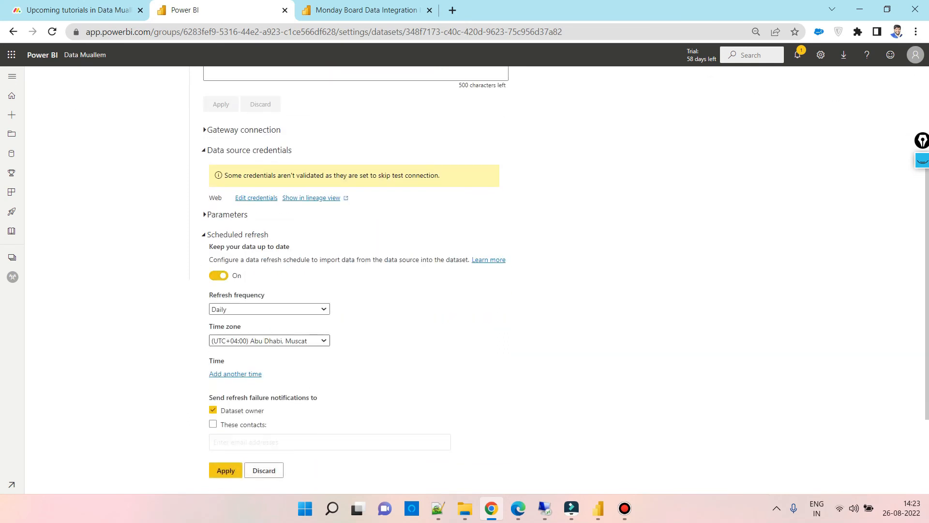
pyautogui.scroll(-3)
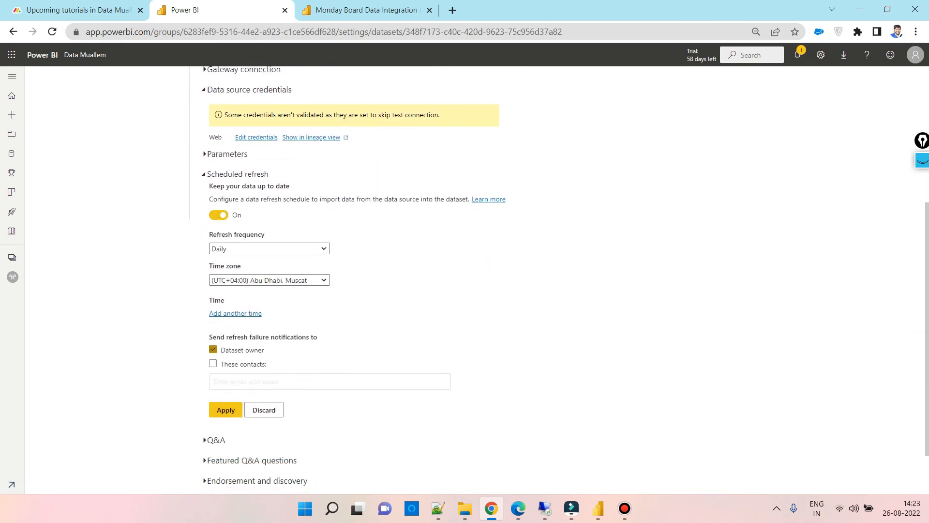
pyautogui.click(235, 314)
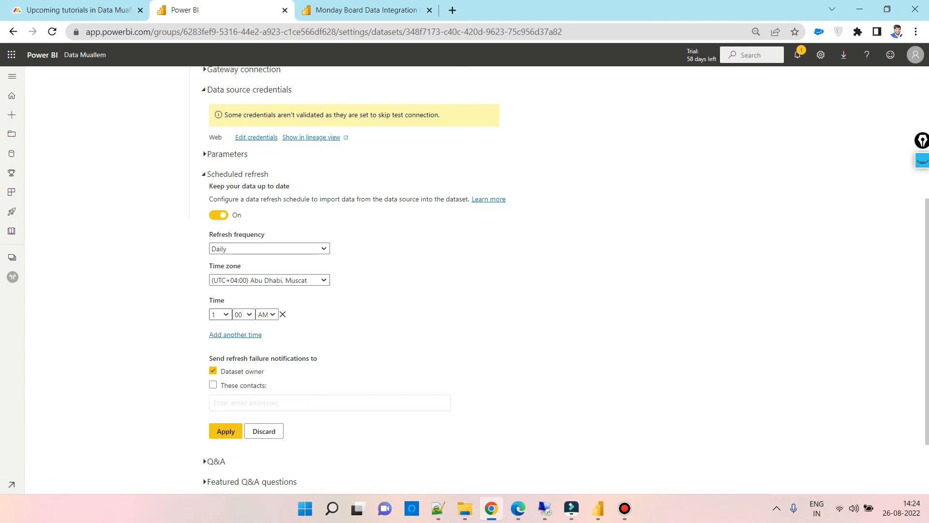
pyautogui.click(218, 313)
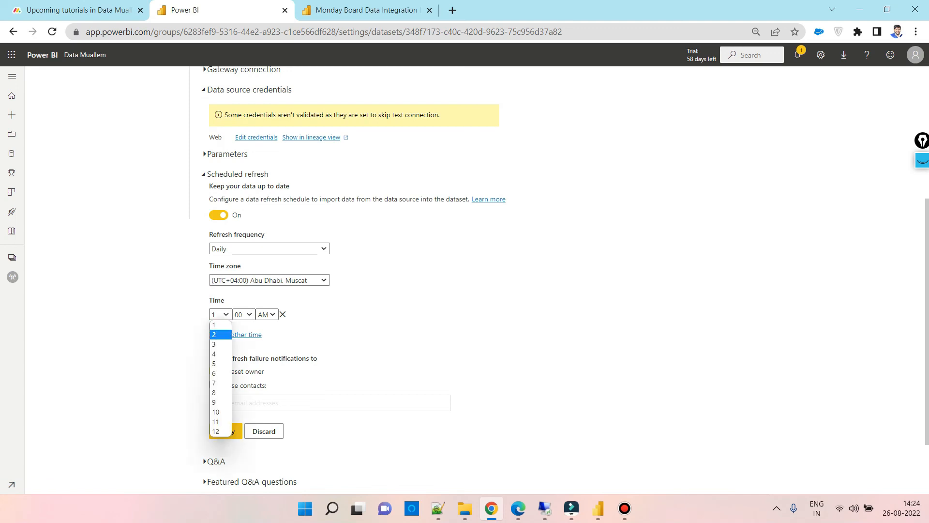
pyautogui.click(213, 374)
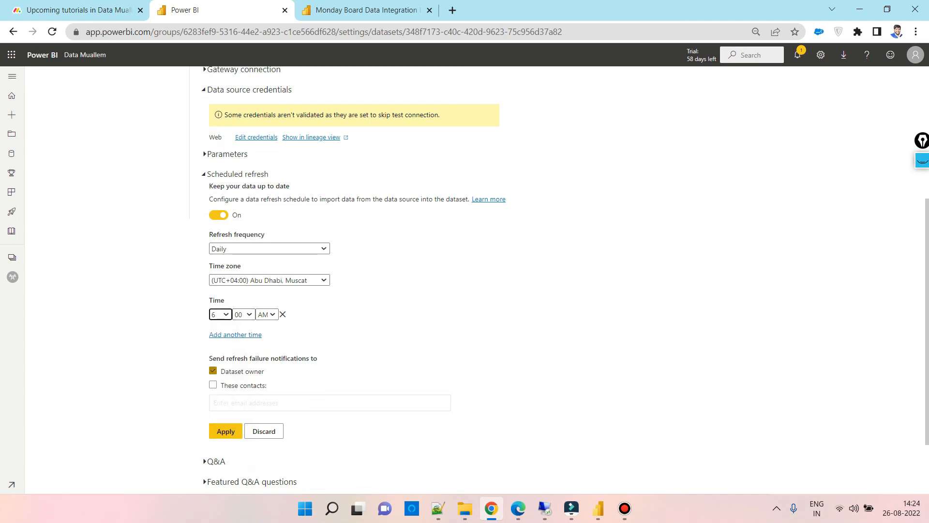
pyautogui.click(226, 430)
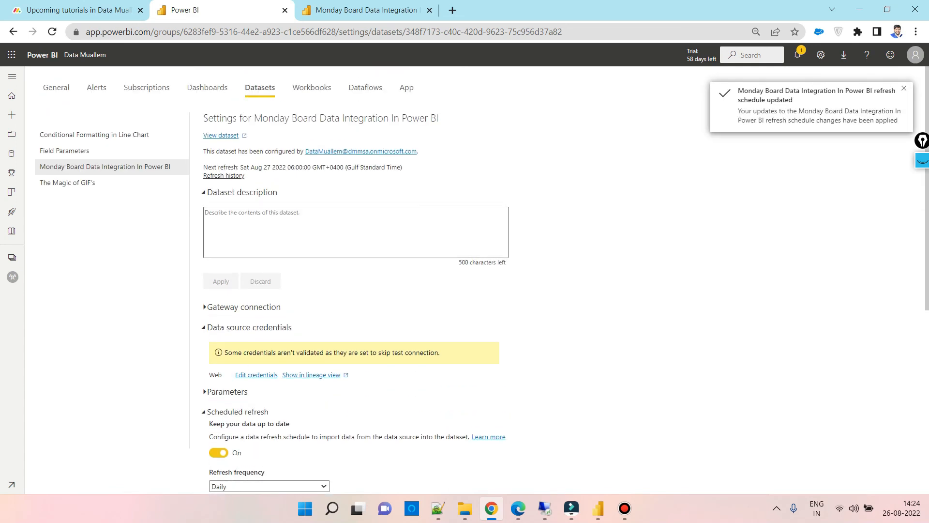
pyautogui.click(223, 175)
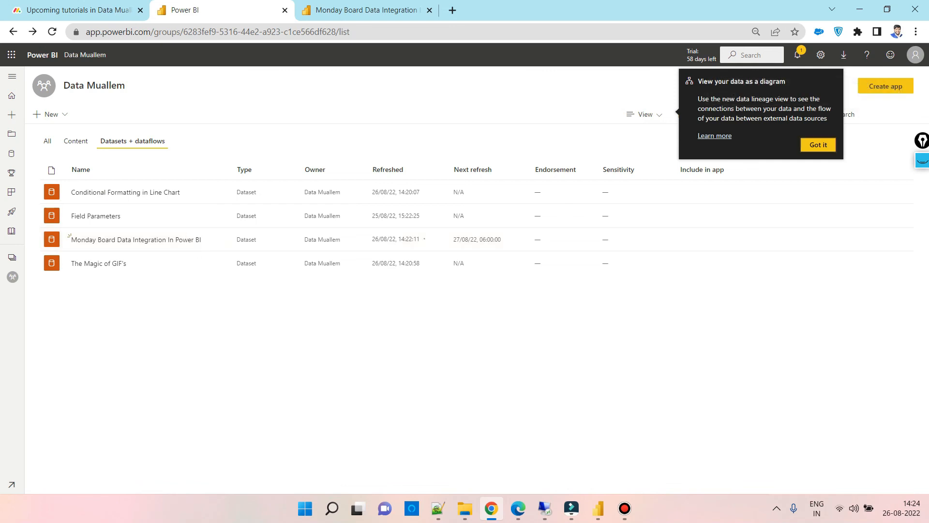
# View the Monday board dataset's refresh history from its settings.
pyautogui.click(220, 240)
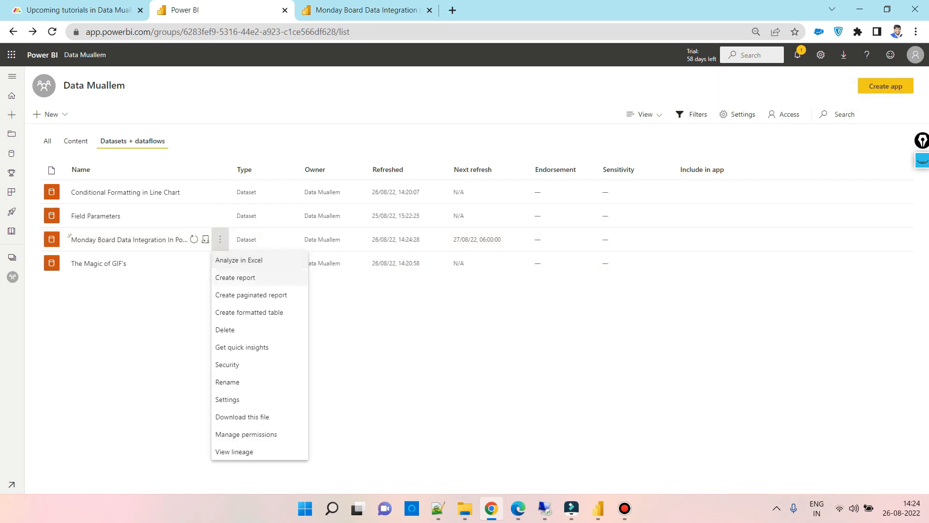
pyautogui.click(226, 399)
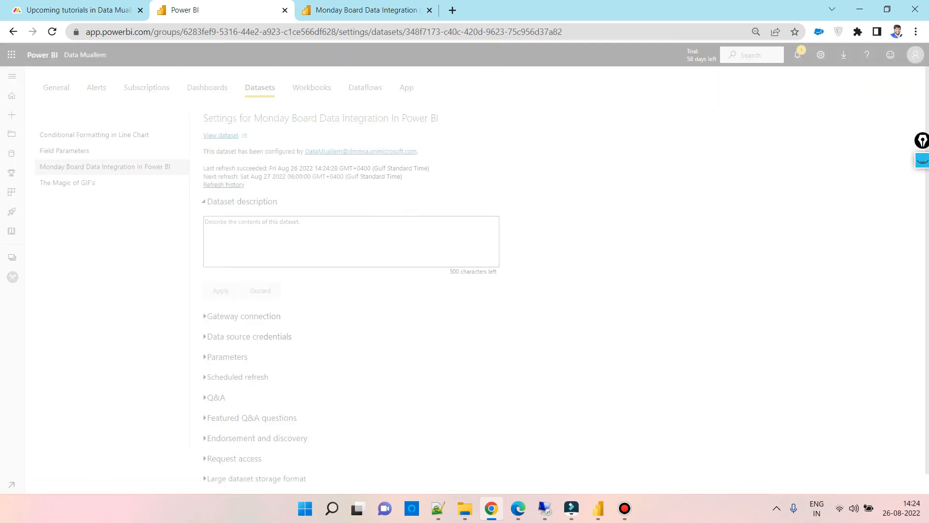
pyautogui.click(223, 184)
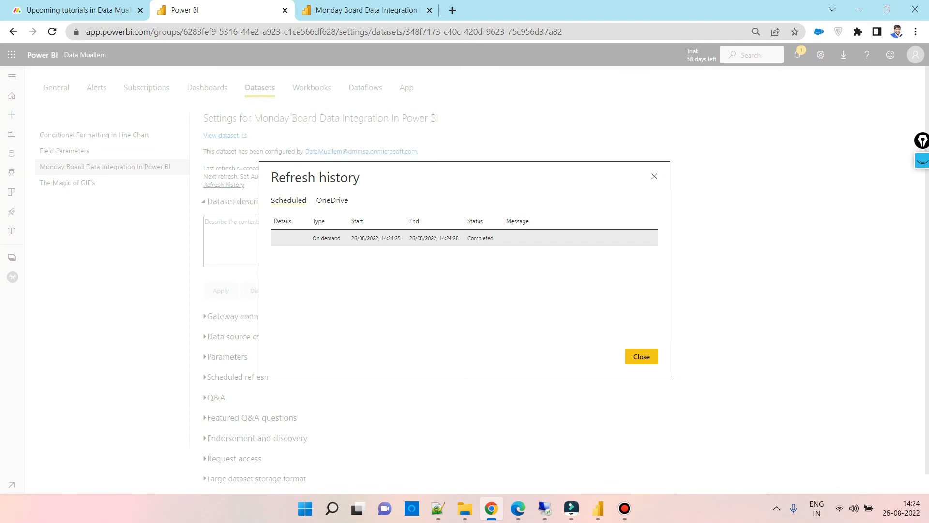